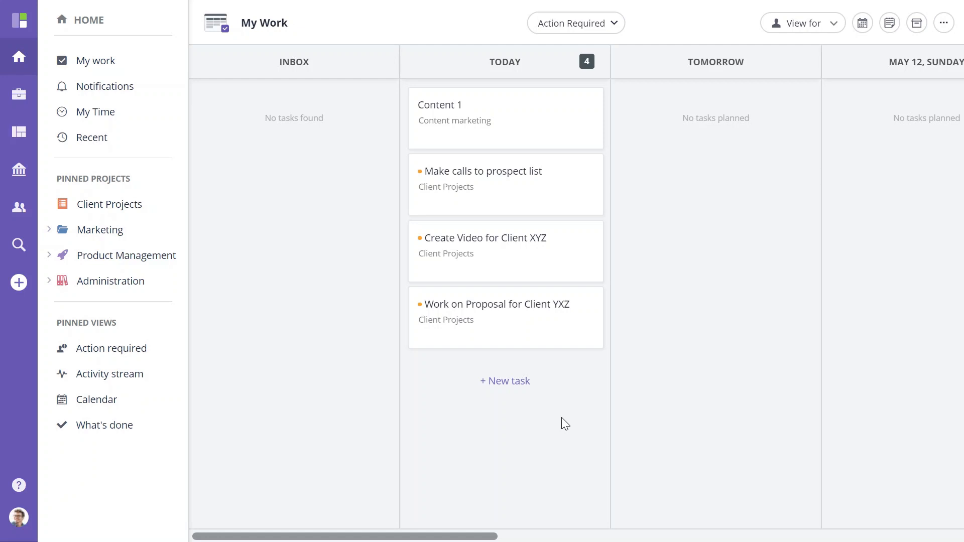
mouse_move(564, 192)
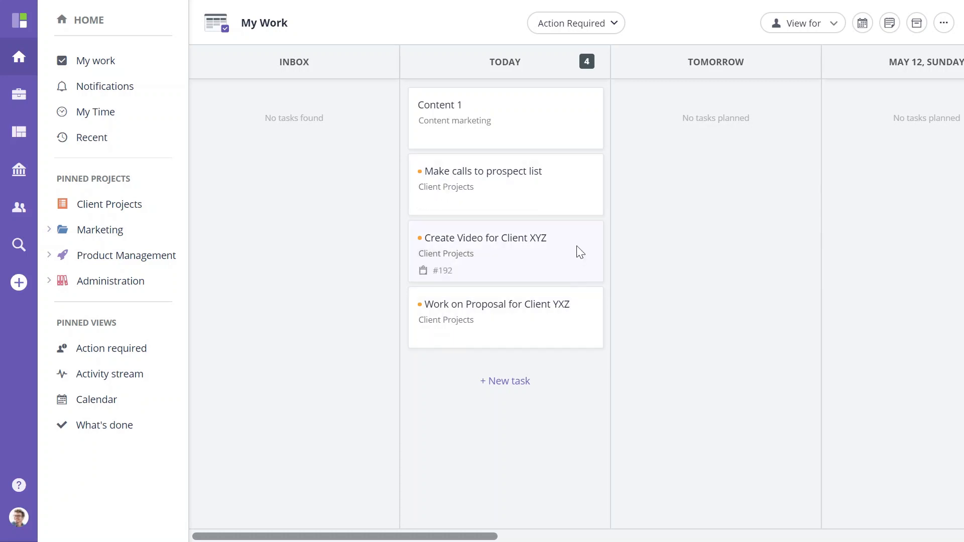
mouse_move(565, 276)
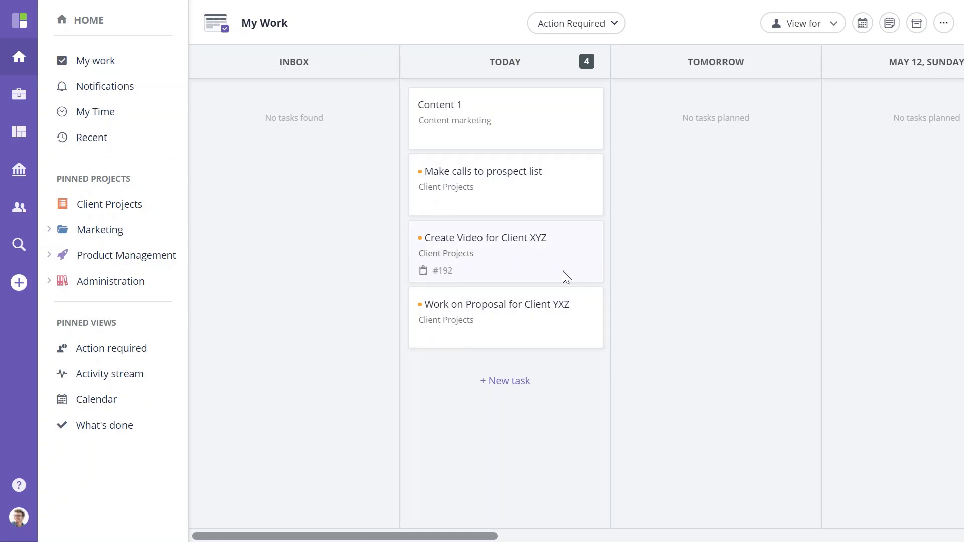
- Minimize the 'Work on Proposal for Client YXZ' task to the task tray
left_click(495, 303)
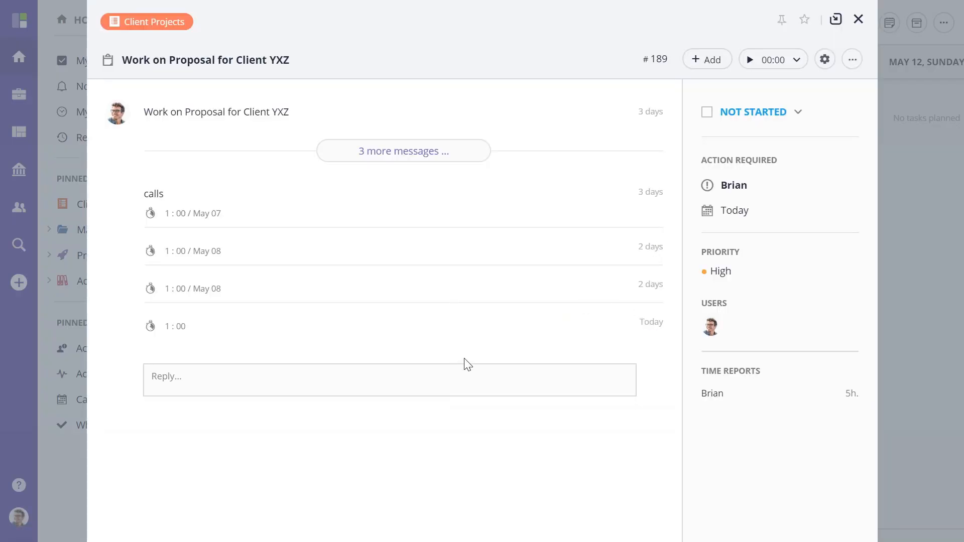
mouse_move(836, 19)
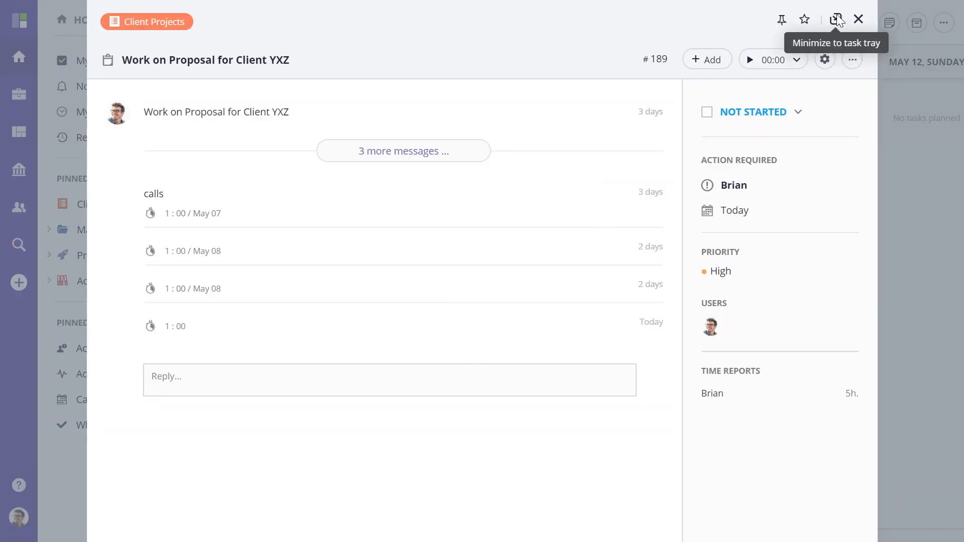
left_click(836, 19)
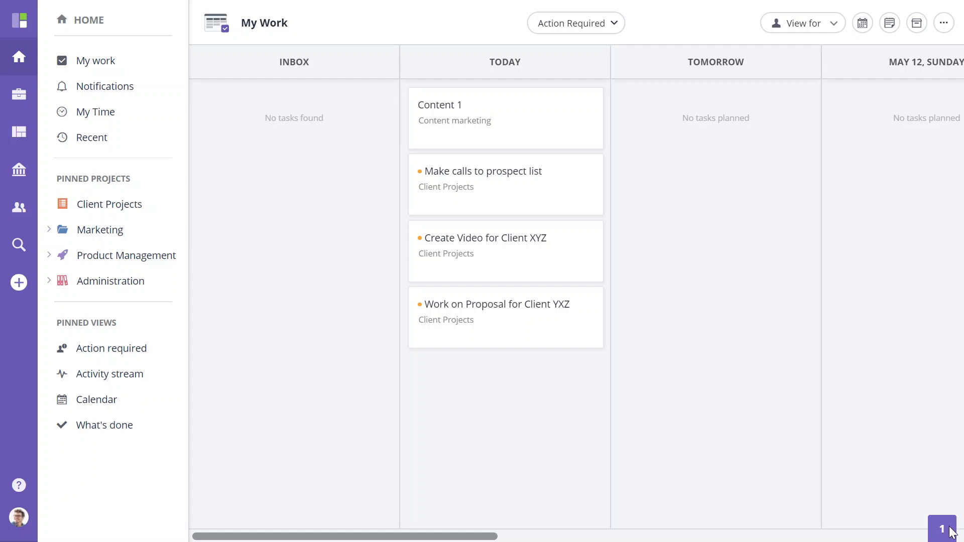
- Reopen the proposal task from the tray with its scope-of-work note draft preserved
left_click(495, 303)
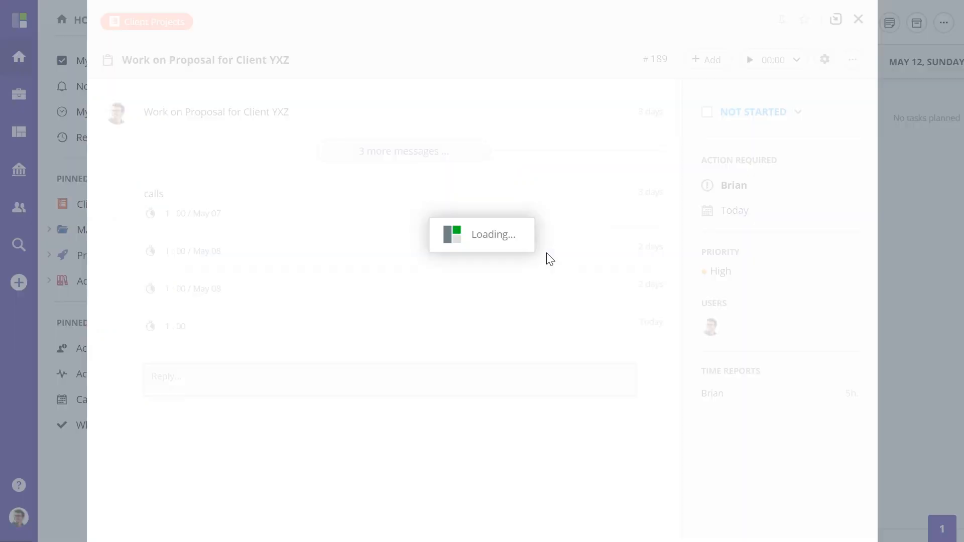
left_click(858, 19)
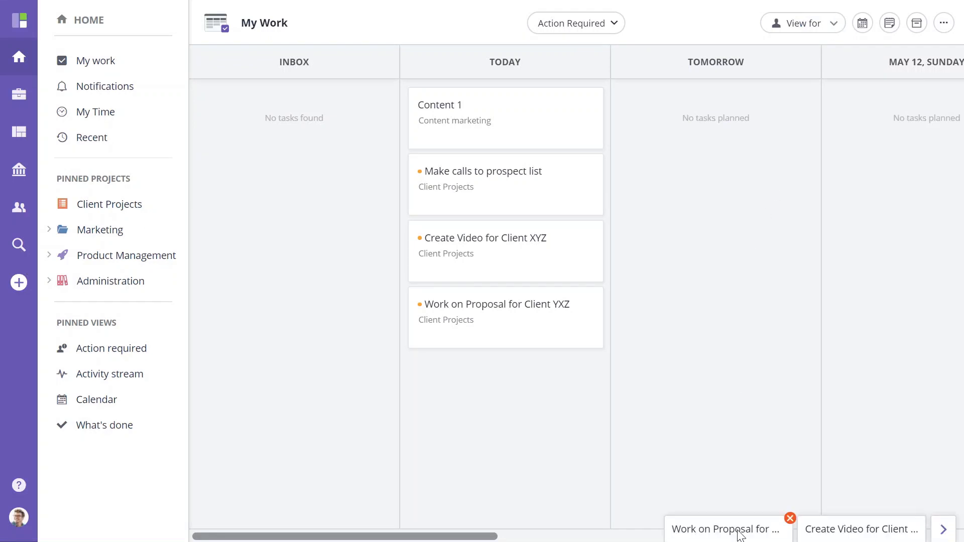
left_click(725, 528)
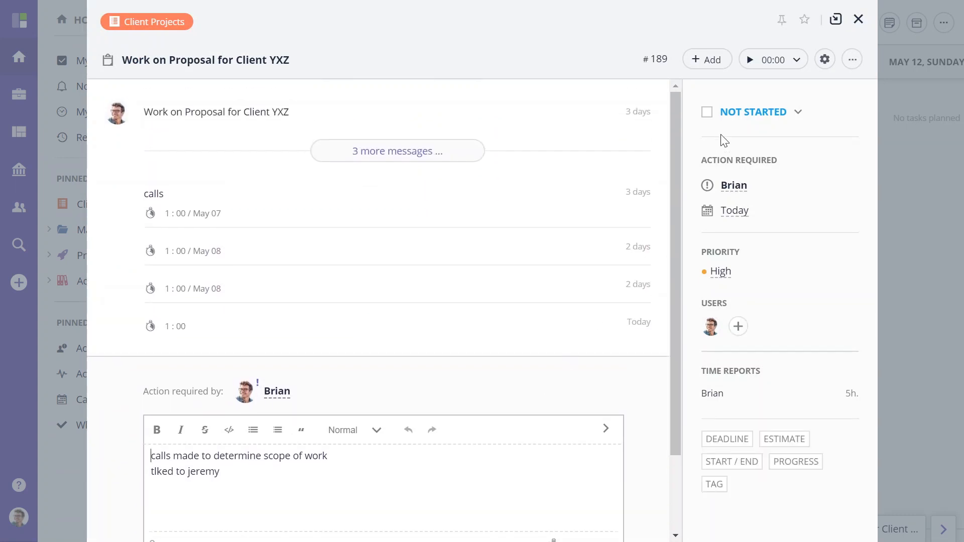
mouse_move(759, 99)
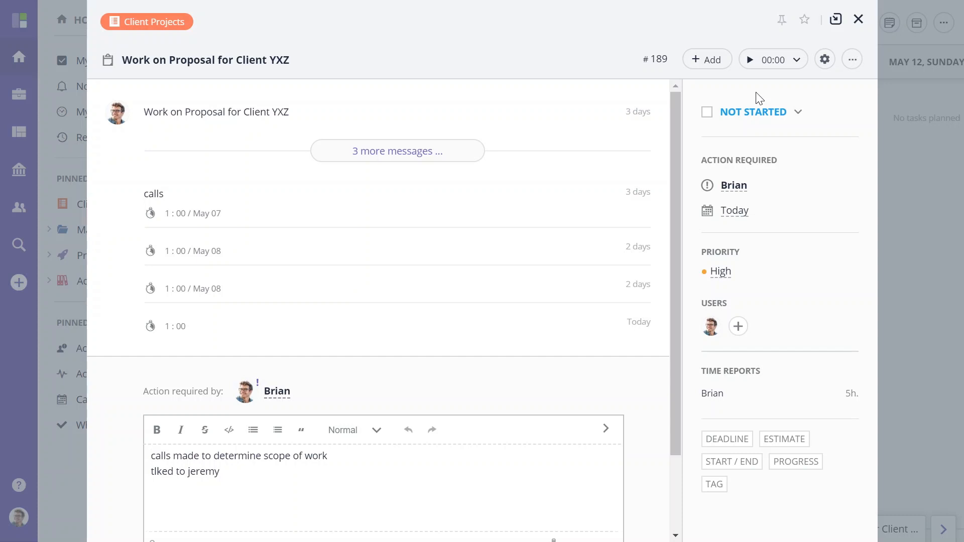
mouse_move(761, 92)
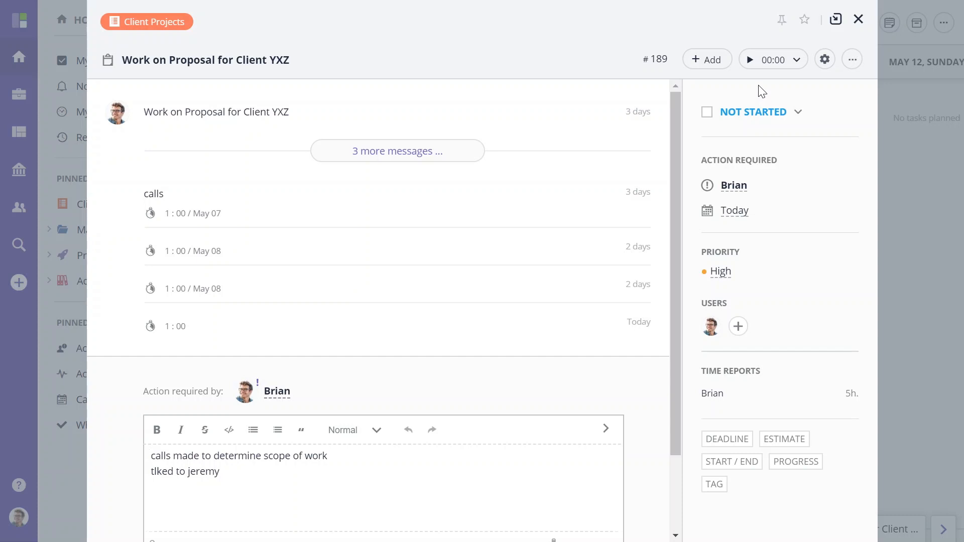
mouse_move(752, 59)
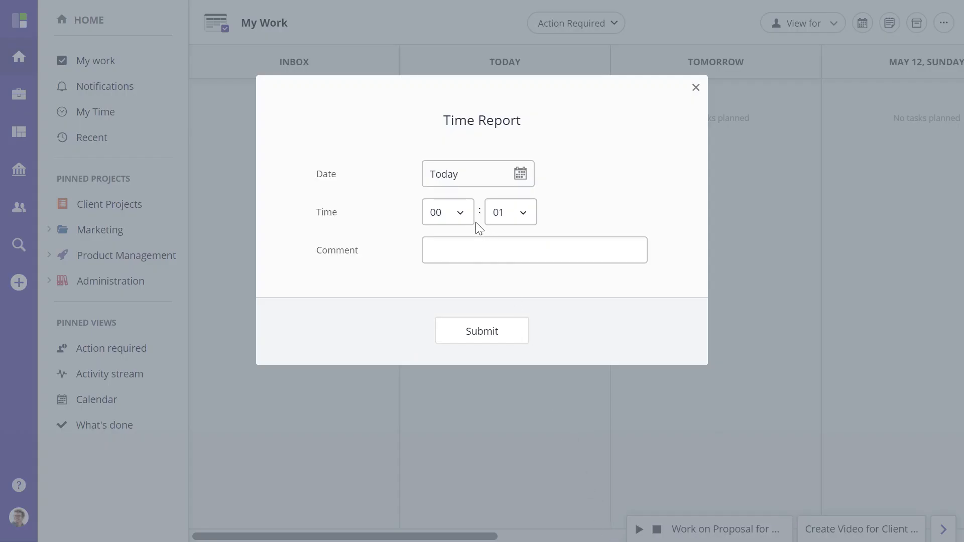
- Submit a 01:01 time report for today and remove the Create Video task from the tray
left_click(447, 212)
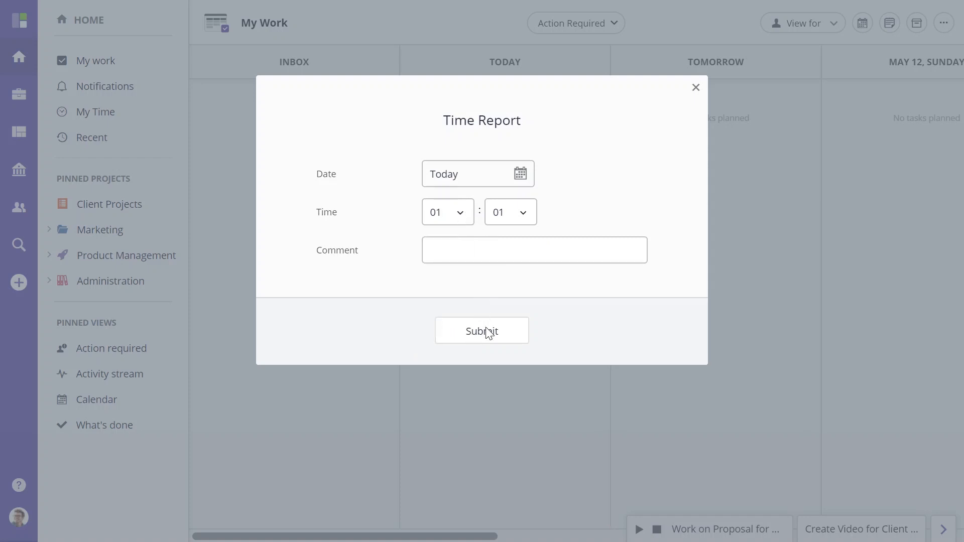
left_click(481, 331)
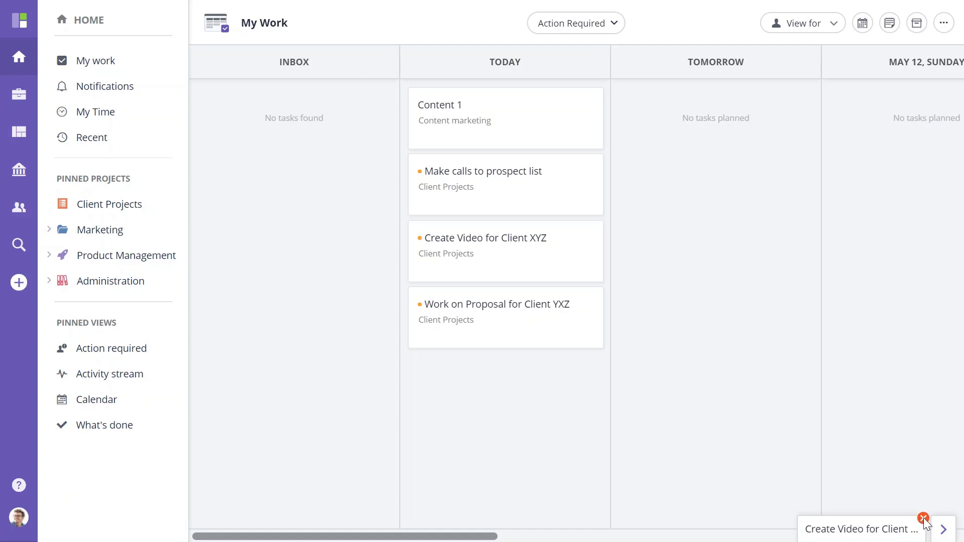
left_click(923, 518)
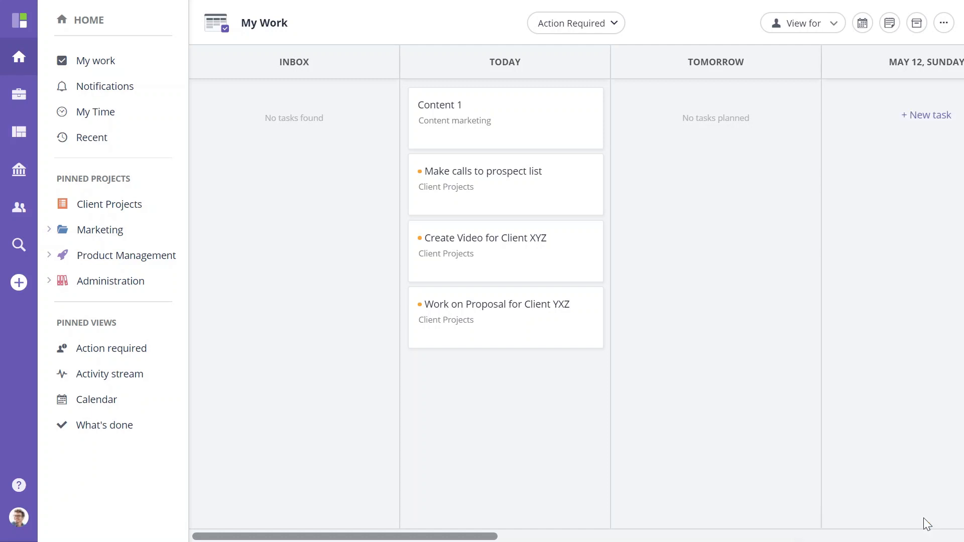